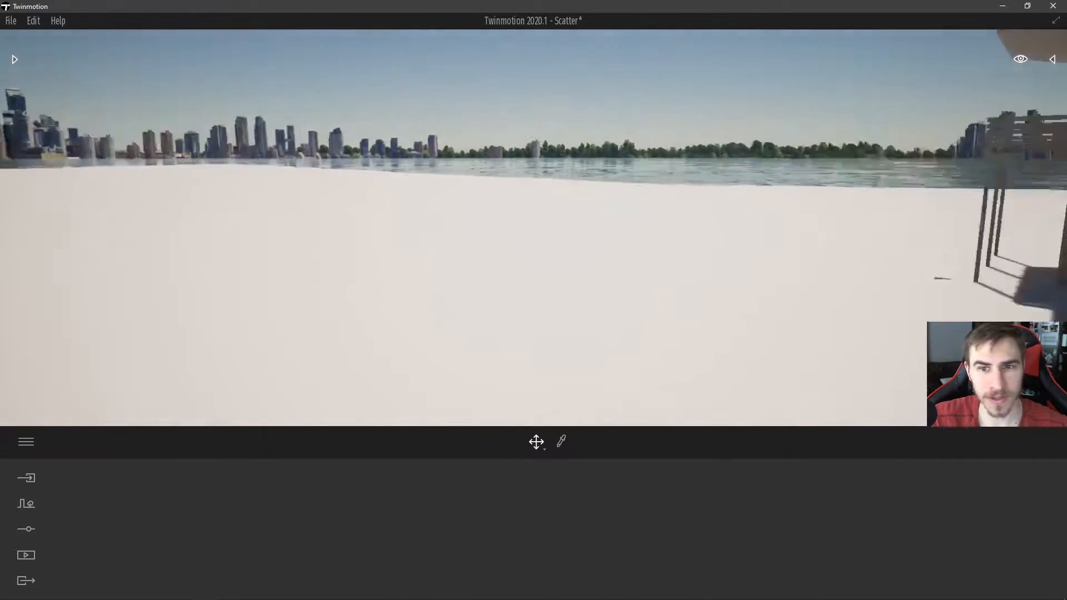
Go to the Import tools and switch to Context to reach Vegetation scatter
{"action": "left_click", "coordinate": [26, 478]}
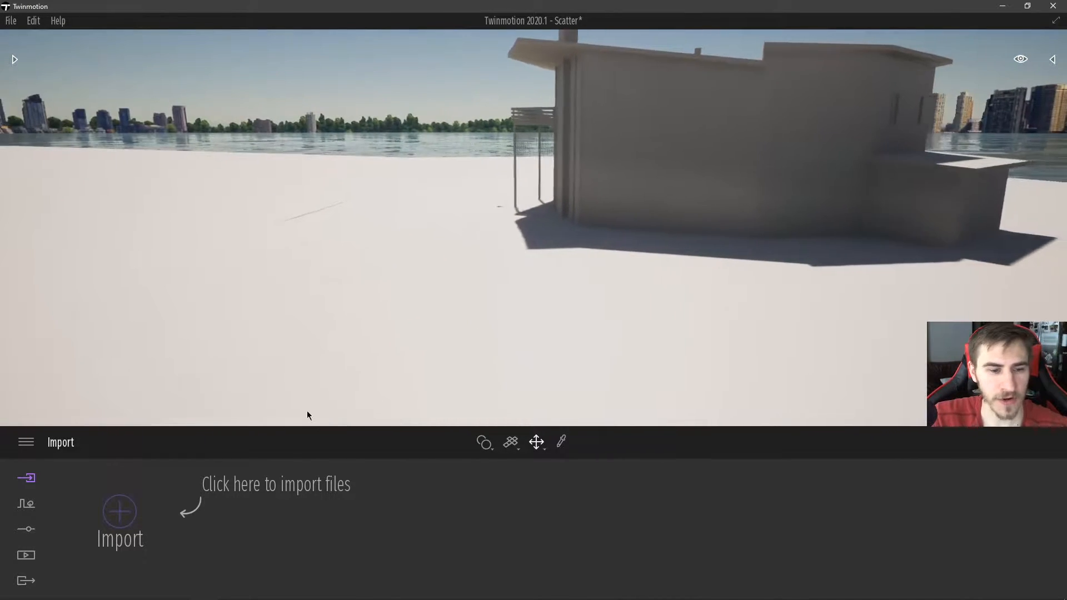
{"action": "mouse_move", "coordinate": [26, 503]}
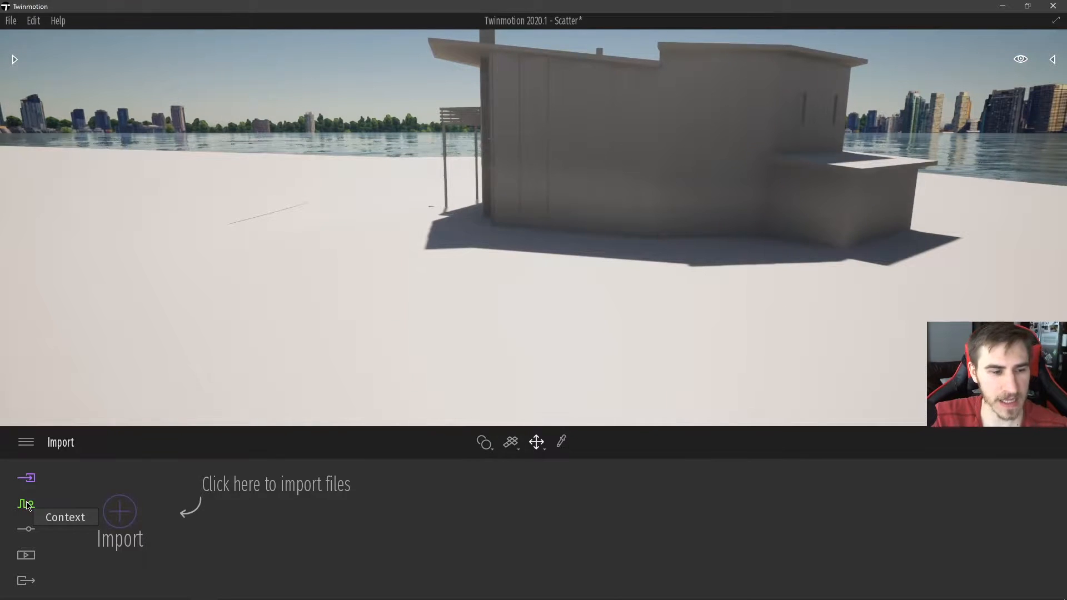
{"action": "left_click", "coordinate": [25, 503]}
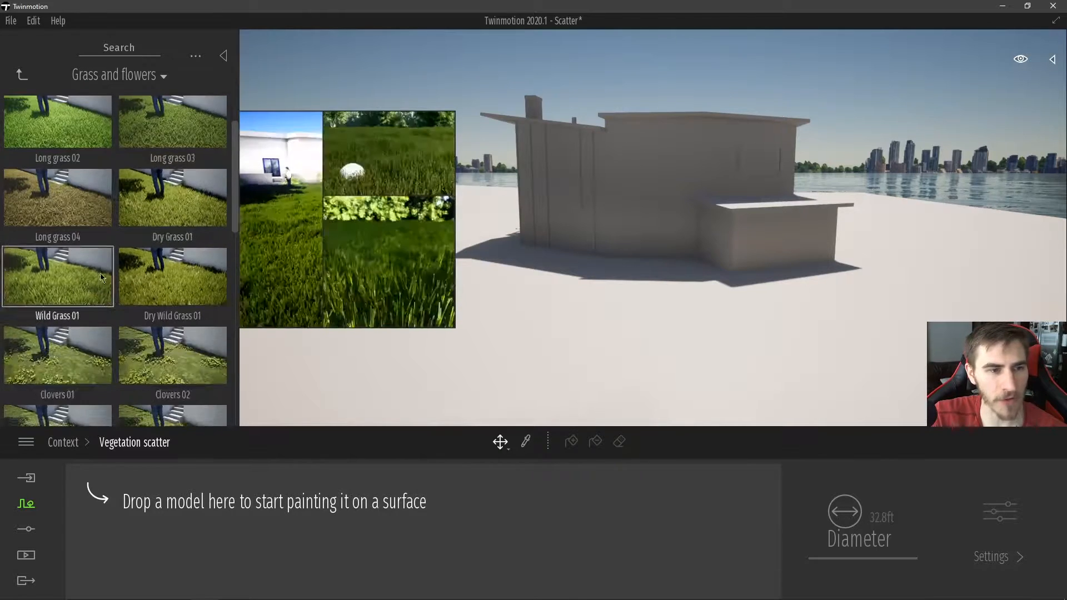
Browse the Grass and flowers library down to TallGrass 04 for the scatter set
{"action": "scroll", "scroll_direction": "down", "scroll_amount": 3}
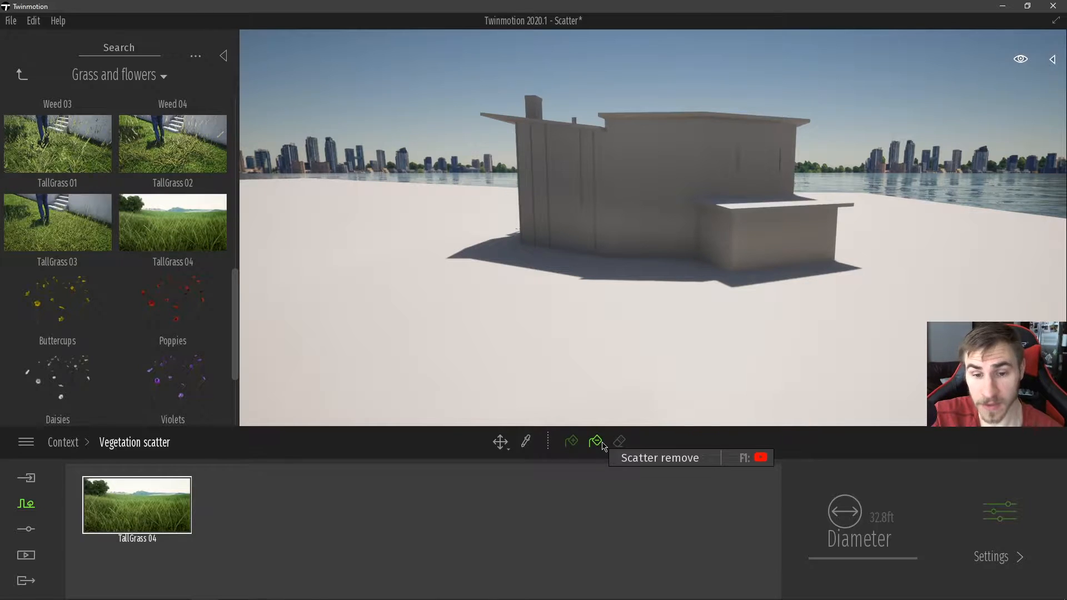
{"action": "mouse_move", "coordinate": [618, 444]}
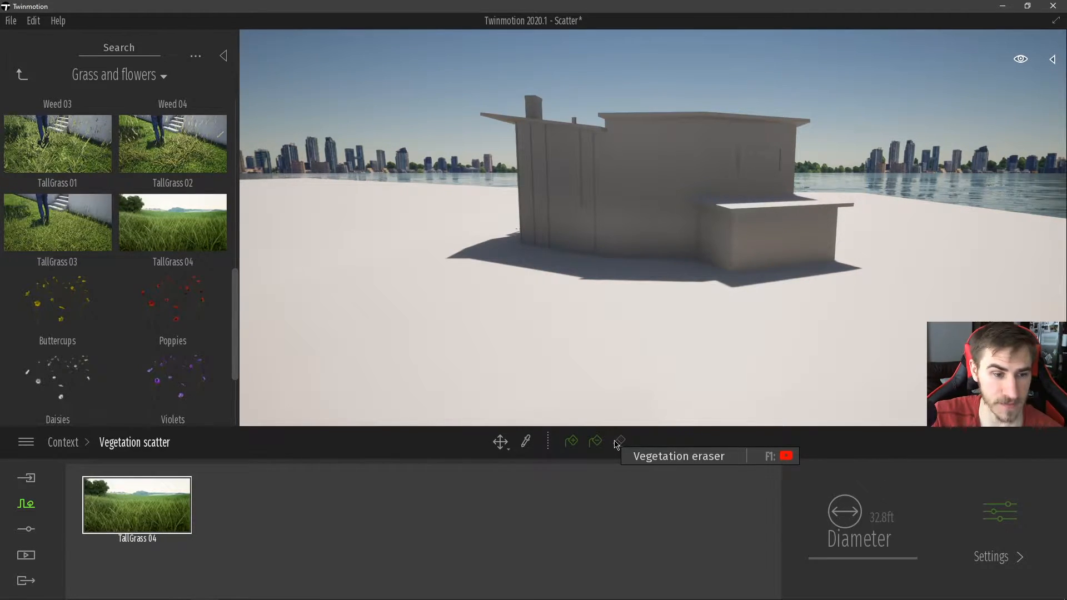
{"action": "mouse_move", "coordinate": [624, 443]}
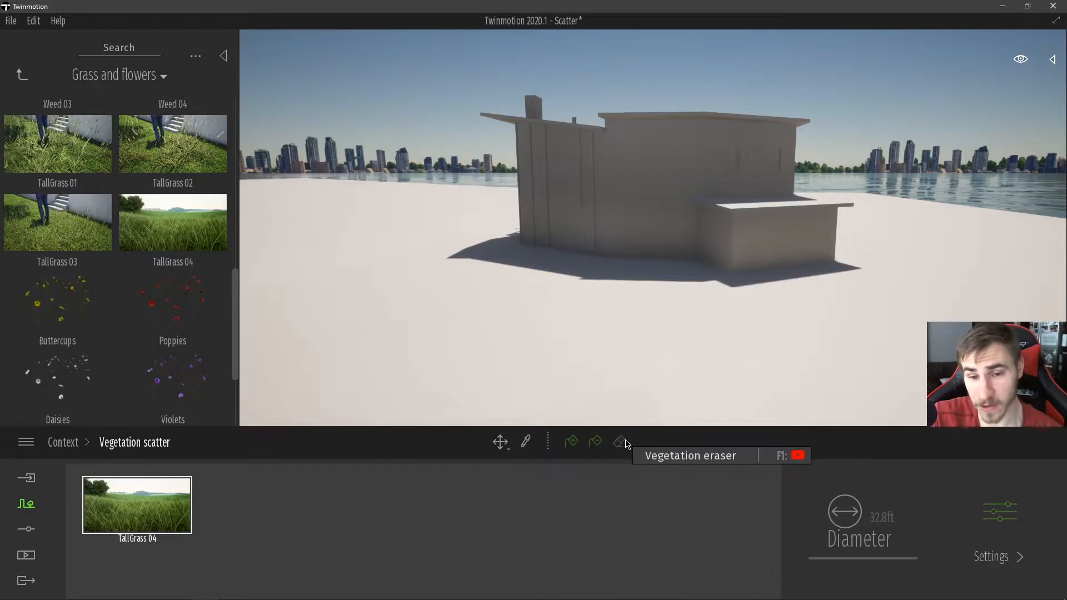
{"action": "mouse_move", "coordinate": [641, 445]}
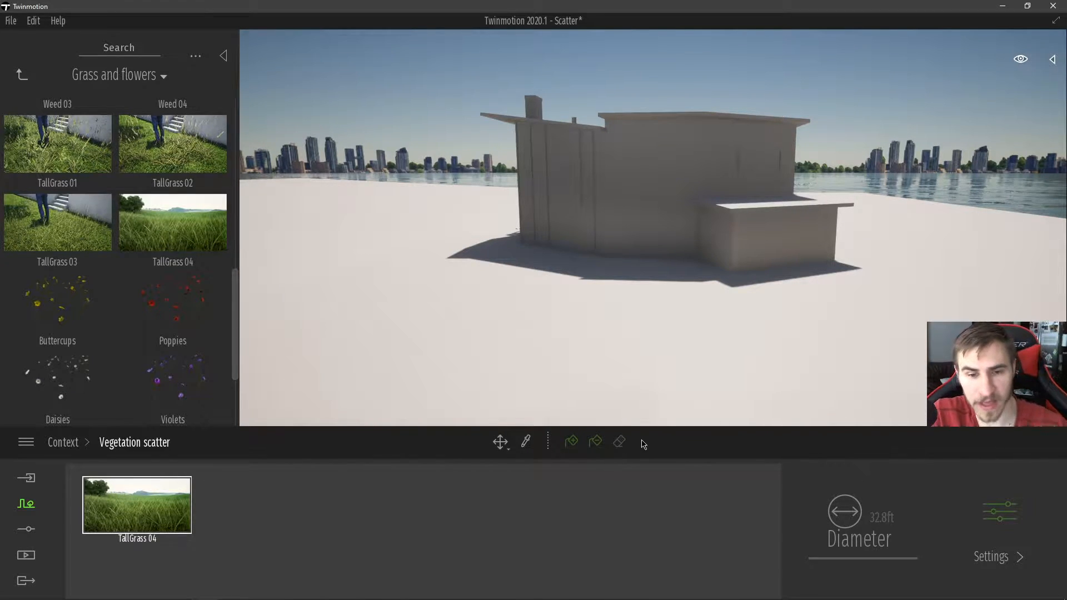
{"action": "mouse_move", "coordinate": [571, 442]}
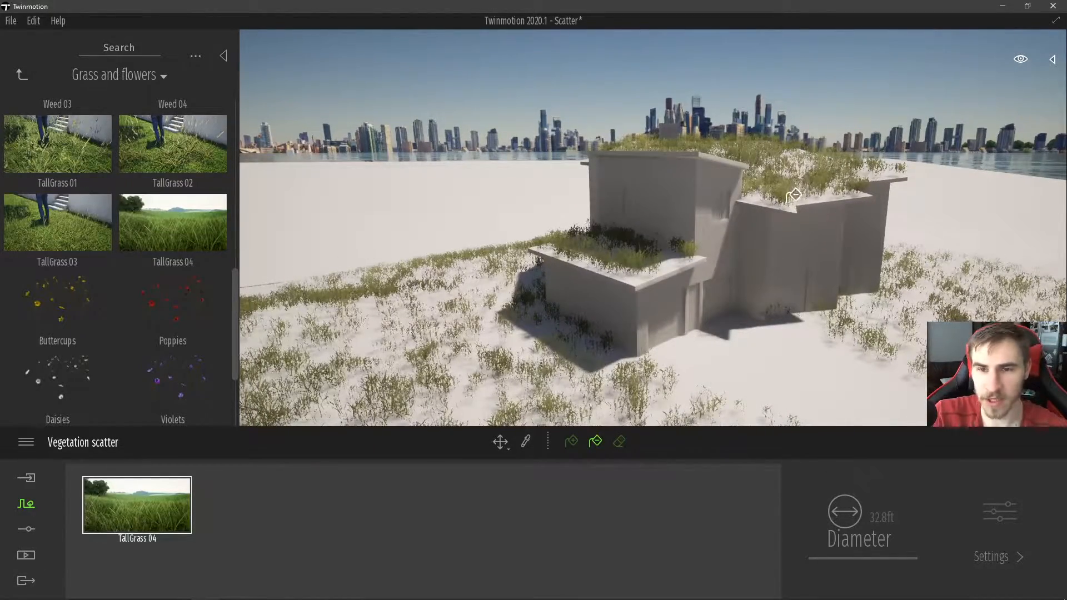
Use Scatter remove to brush grass off the lower roof
{"action": "left_click", "coordinate": [618, 441]}
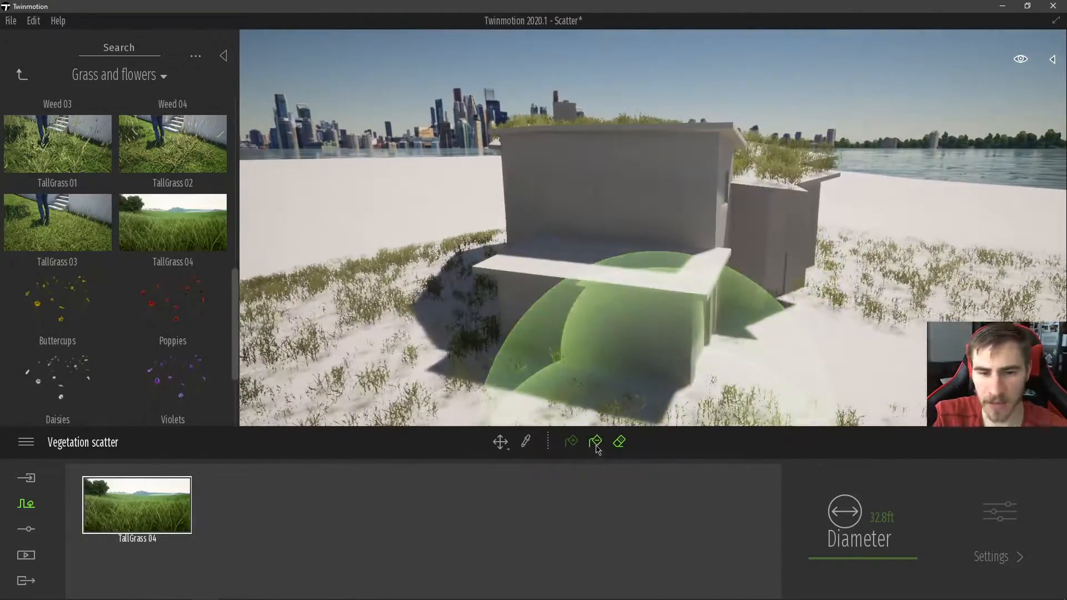
{"action": "left_click", "coordinate": [593, 442]}
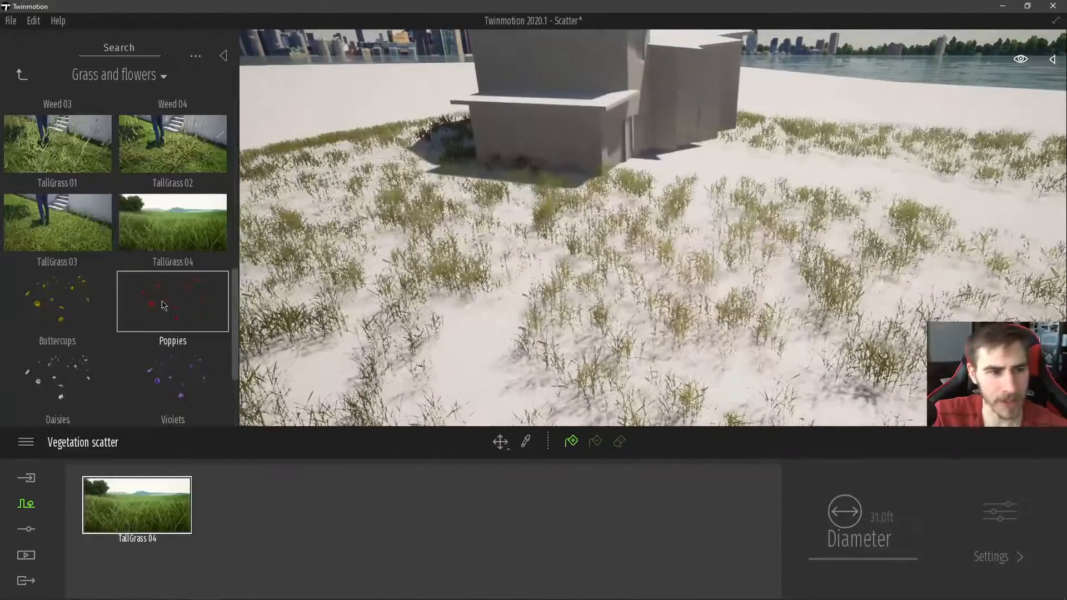
Pick Poppies from the library as the vegetation to paint among the grass
{"action": "scroll", "scroll_direction": "down", "scroll_amount": 3}
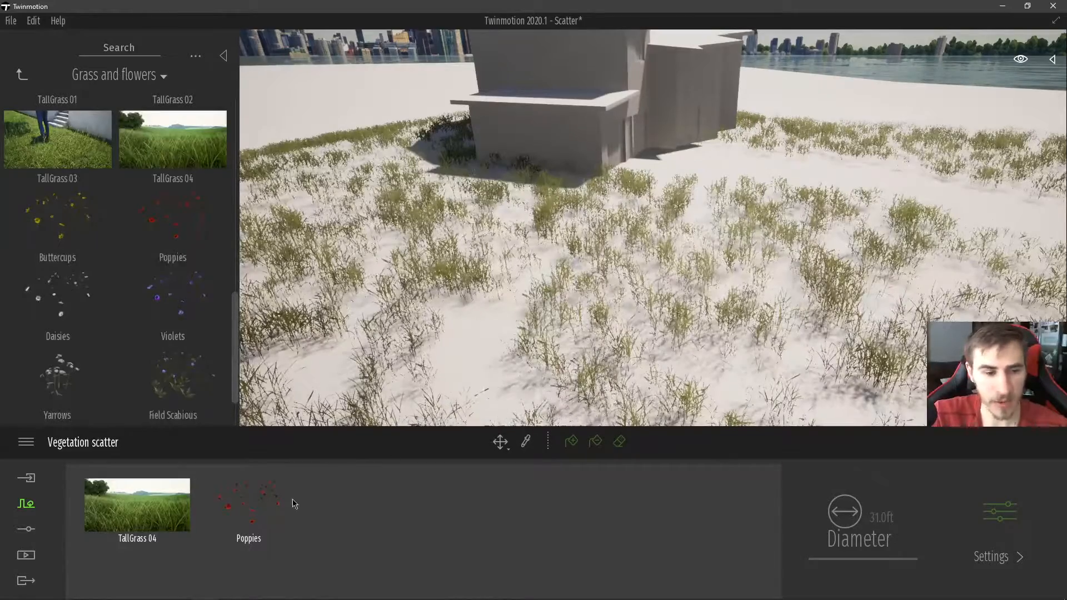
{"action": "left_click", "coordinate": [248, 505]}
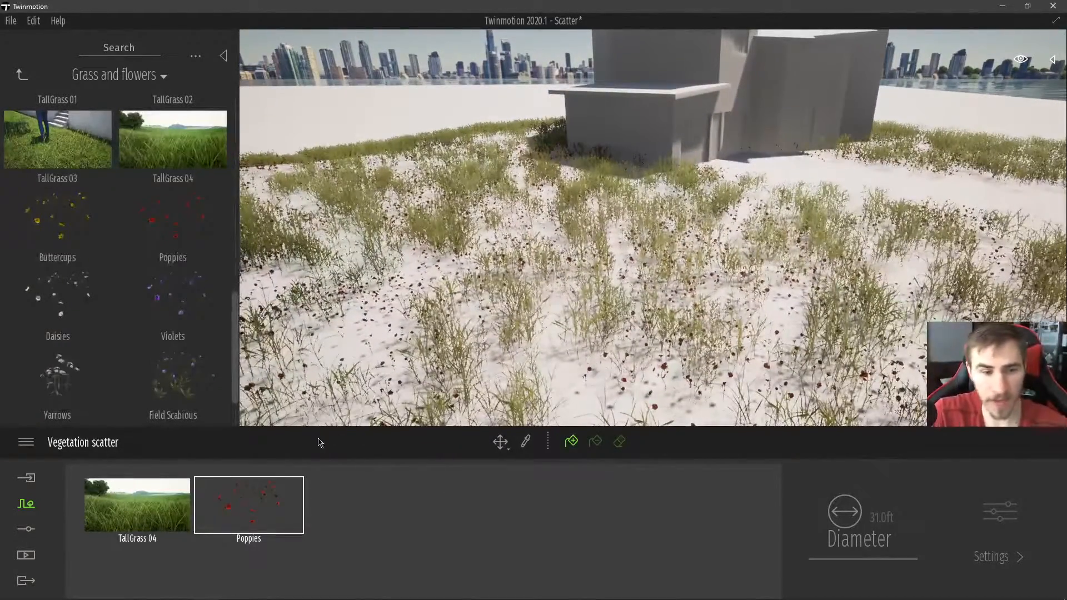
Select the TallGrass 04 slot and expand the Scenegraph panel showing Scatter vegetation 1
{"action": "left_click", "coordinate": [137, 504]}
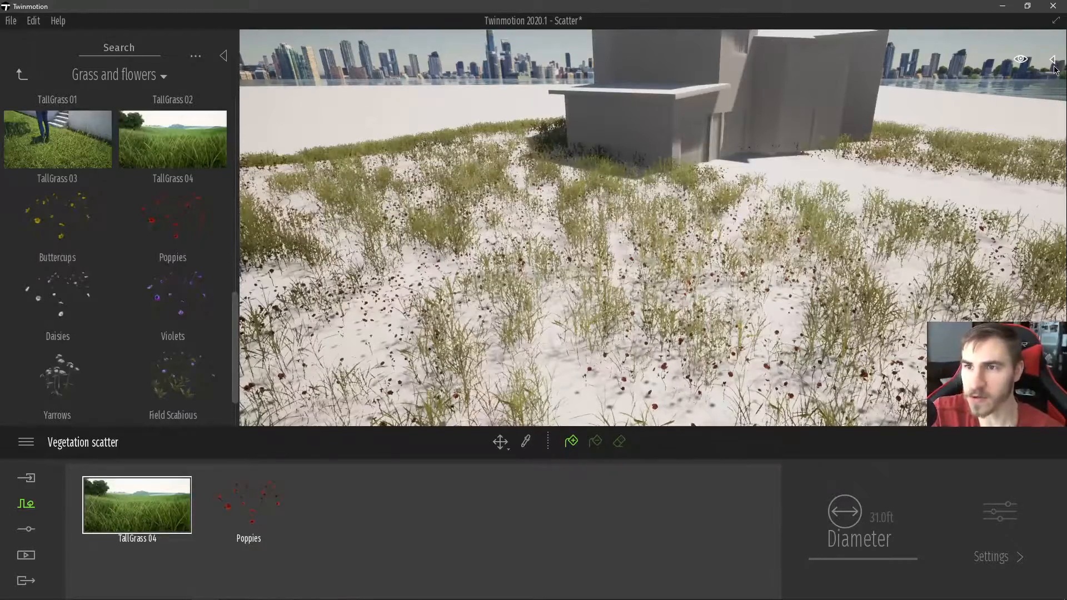
{"action": "left_click", "coordinate": [1053, 57]}
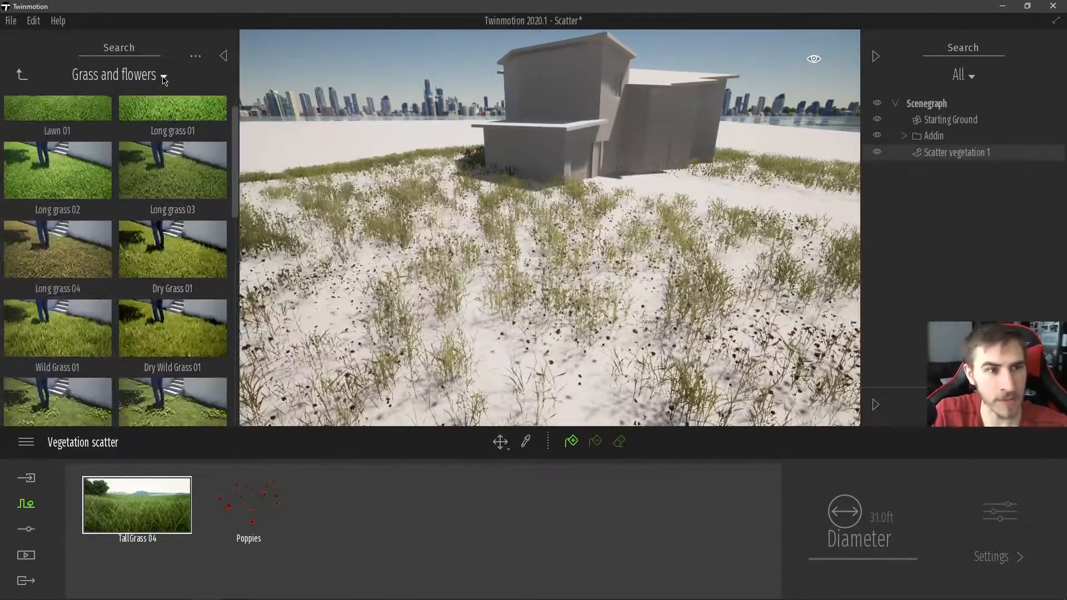
Switch the library to Trees and browse down to Sweet Cherry Tree for scattering
{"action": "left_click", "coordinate": [164, 74]}
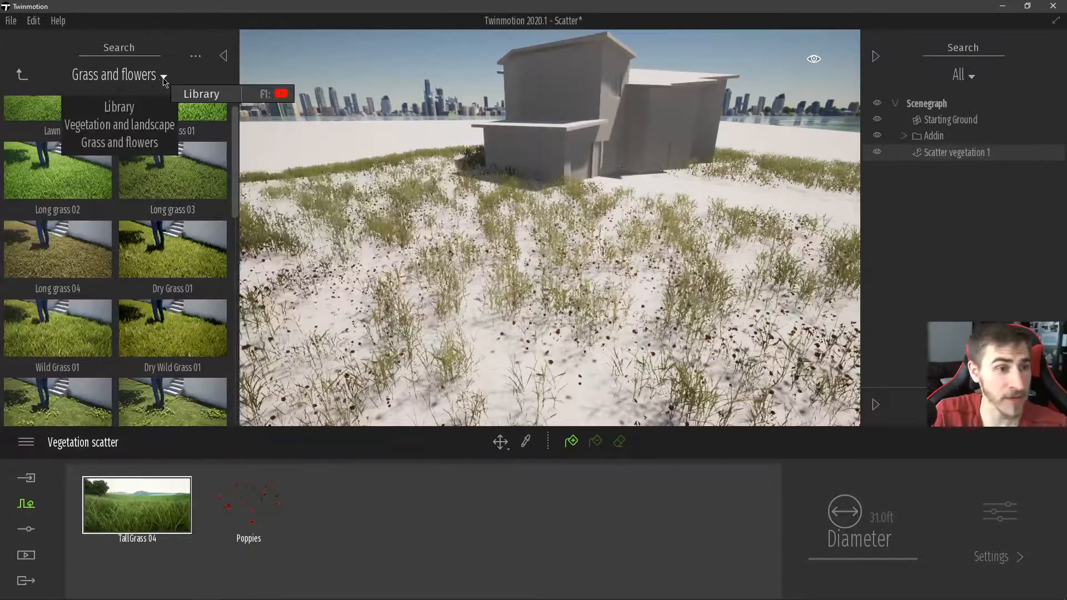
{"action": "left_click", "coordinate": [118, 124]}
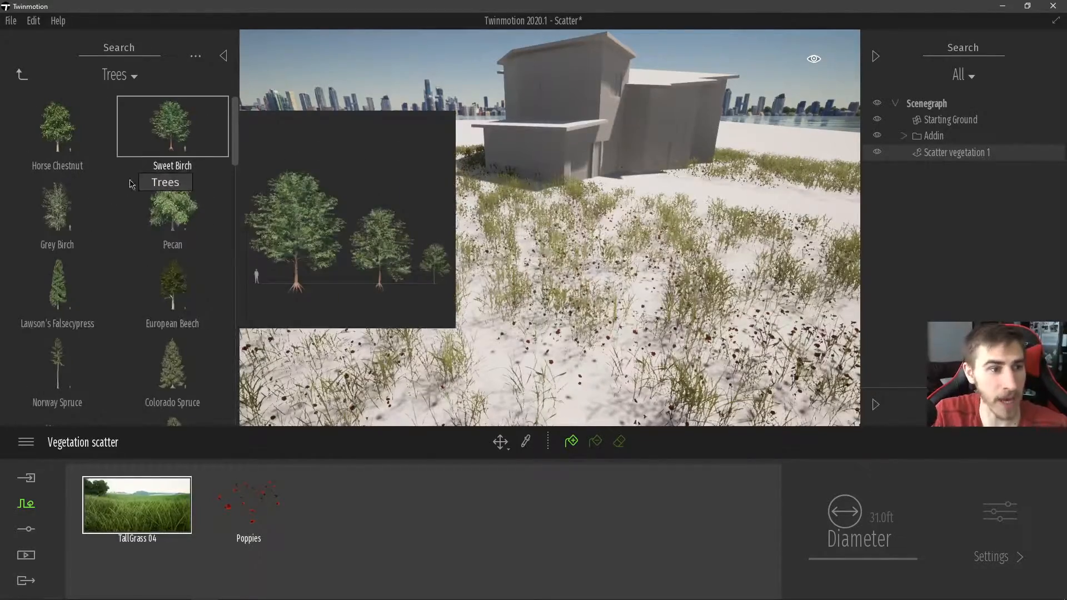
{"action": "scroll", "scroll_direction": "down", "scroll_amount": 3}
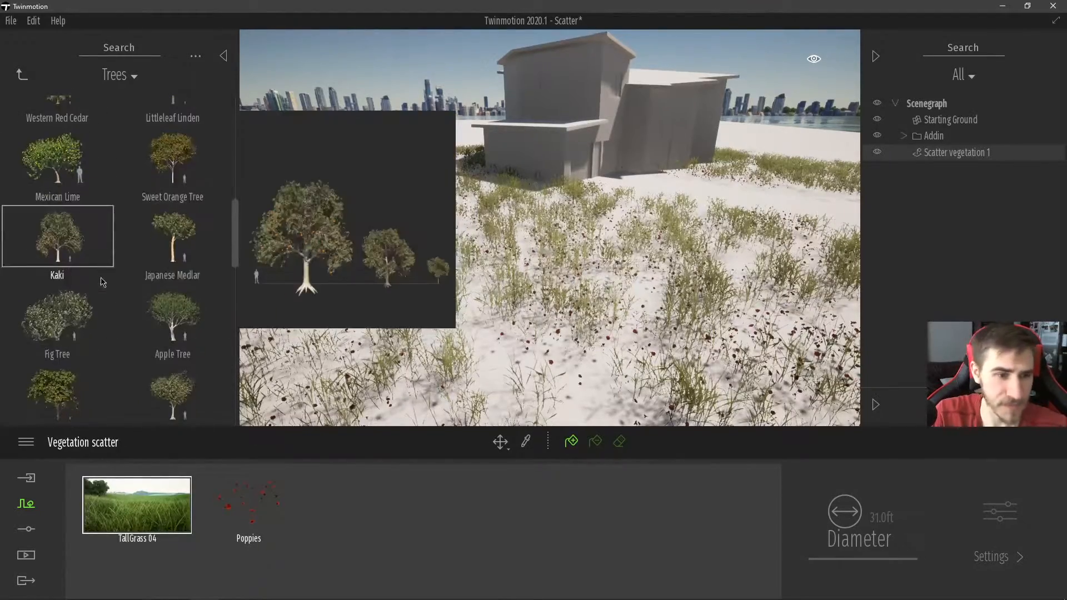
{"action": "scroll", "scroll_direction": "down", "scroll_amount": 3}
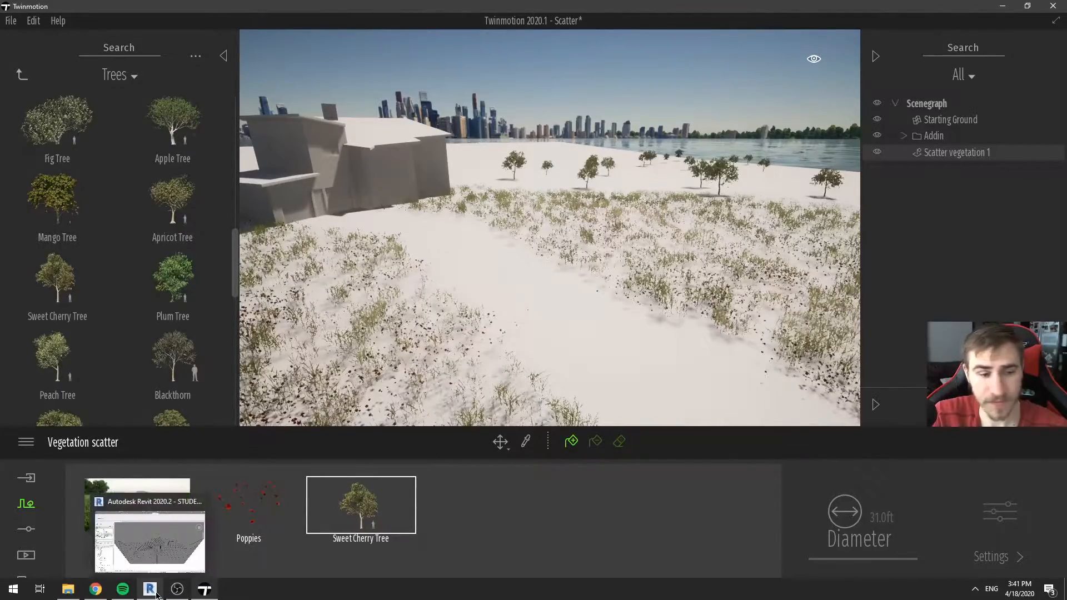
Switch to Revit, select the site's driveway subregion and show the Twinmotion 2020 ribbon
{"action": "left_click", "coordinate": [149, 589]}
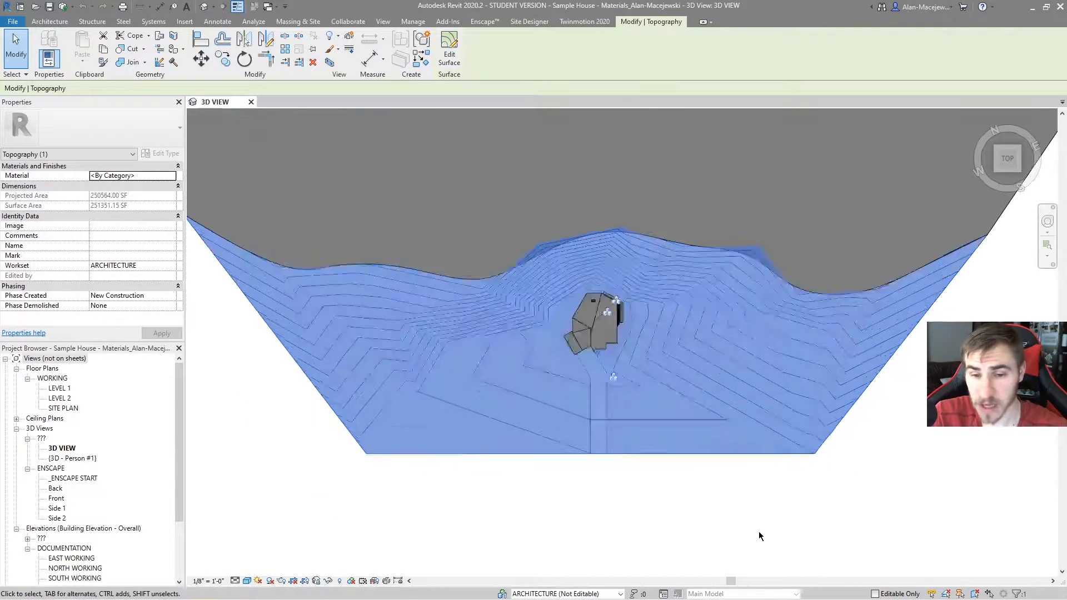
{"action": "left_click", "coordinate": [583, 22]}
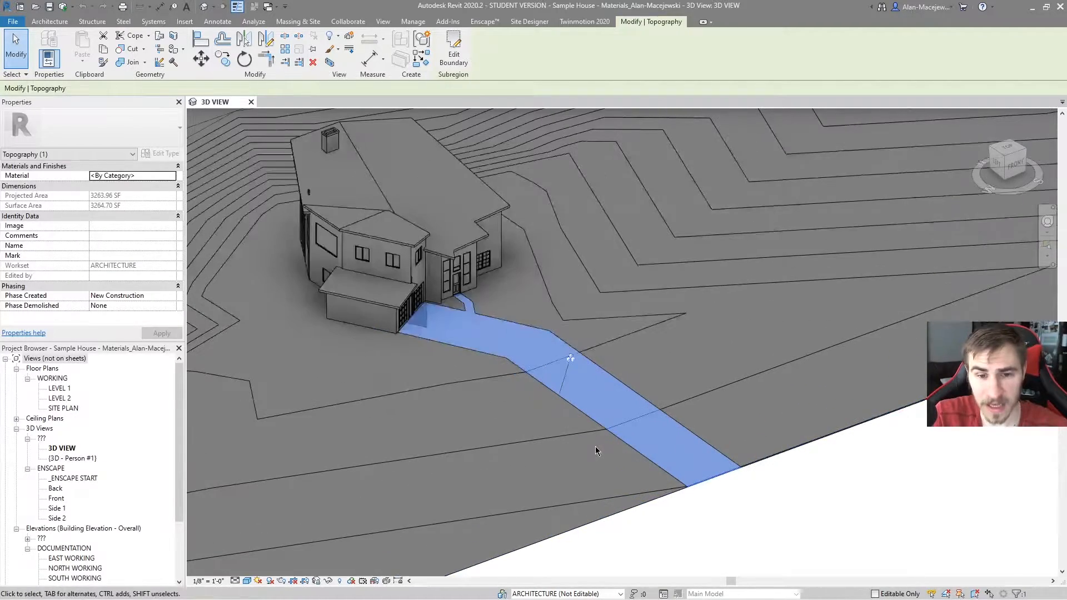
{"action": "left_click", "coordinate": [632, 420]}
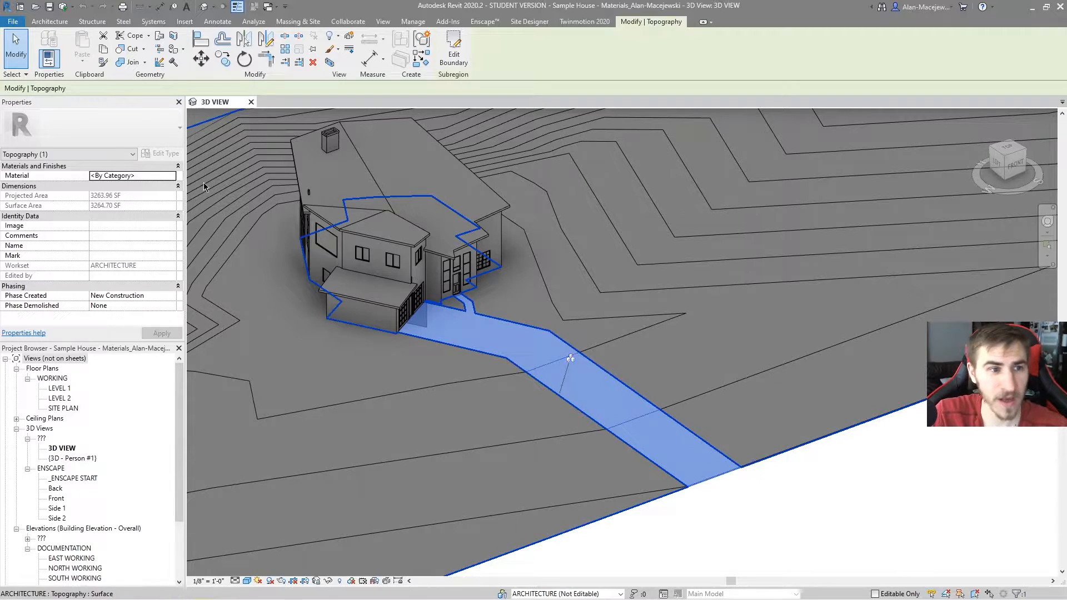
{"action": "left_click", "coordinate": [583, 21]}
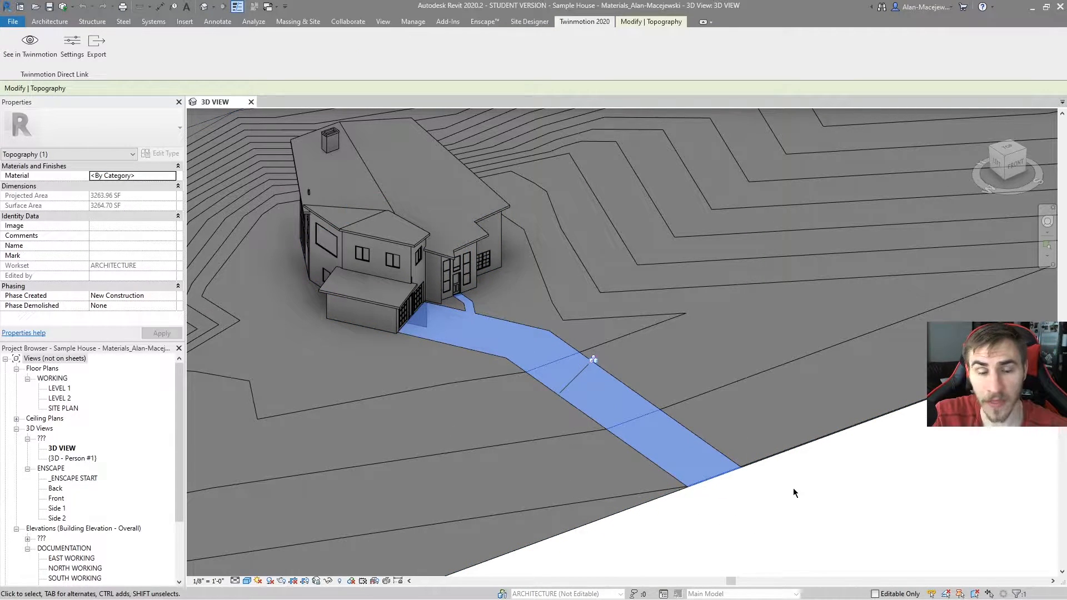
{"action": "mouse_move", "coordinate": [565, 340]}
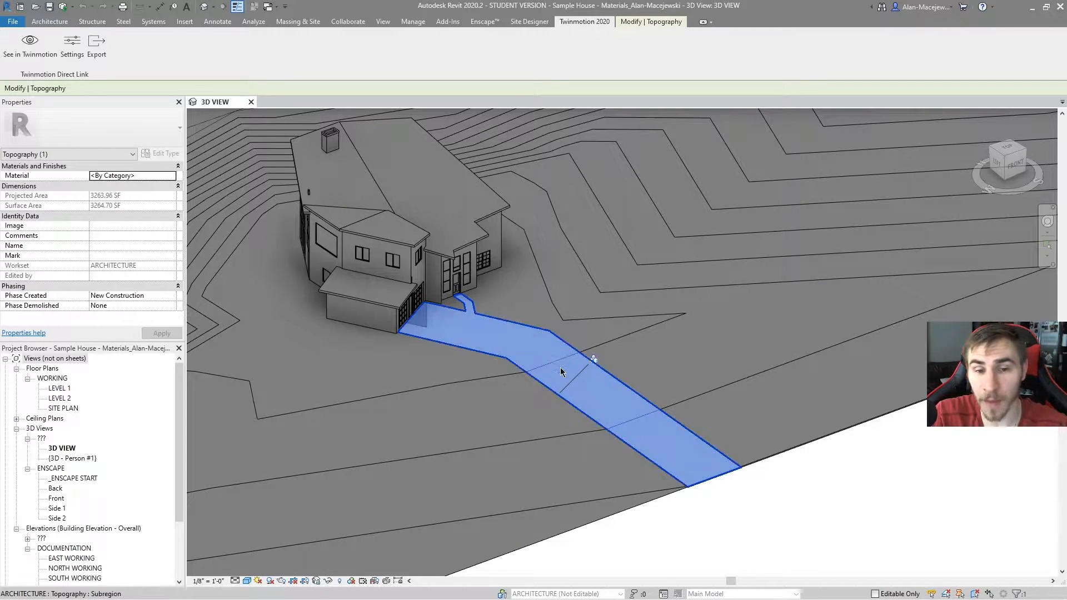
{"action": "mouse_move", "coordinate": [615, 378]}
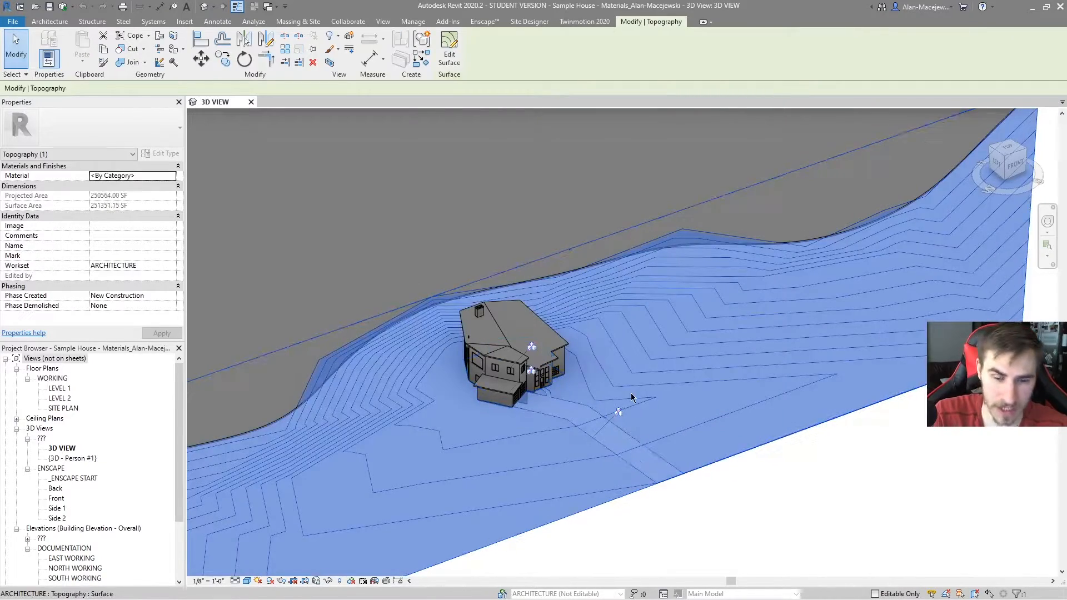
Return to Twinmotion, view the grass beside the house and select the TallGrass 04 scatter layer
{"action": "left_click", "coordinate": [584, 21]}
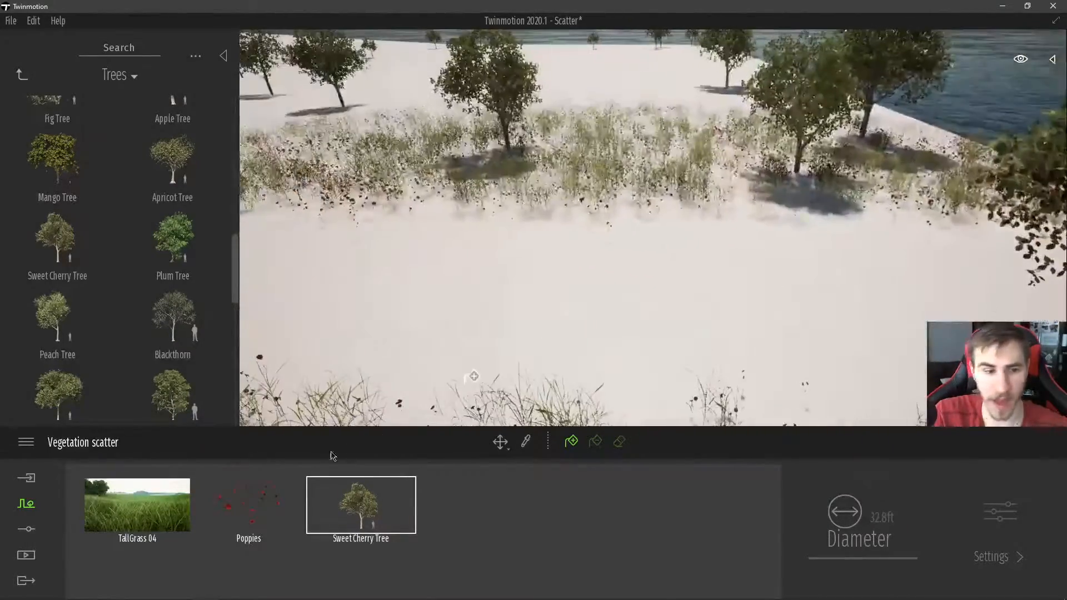
{"action": "left_click", "coordinate": [137, 504]}
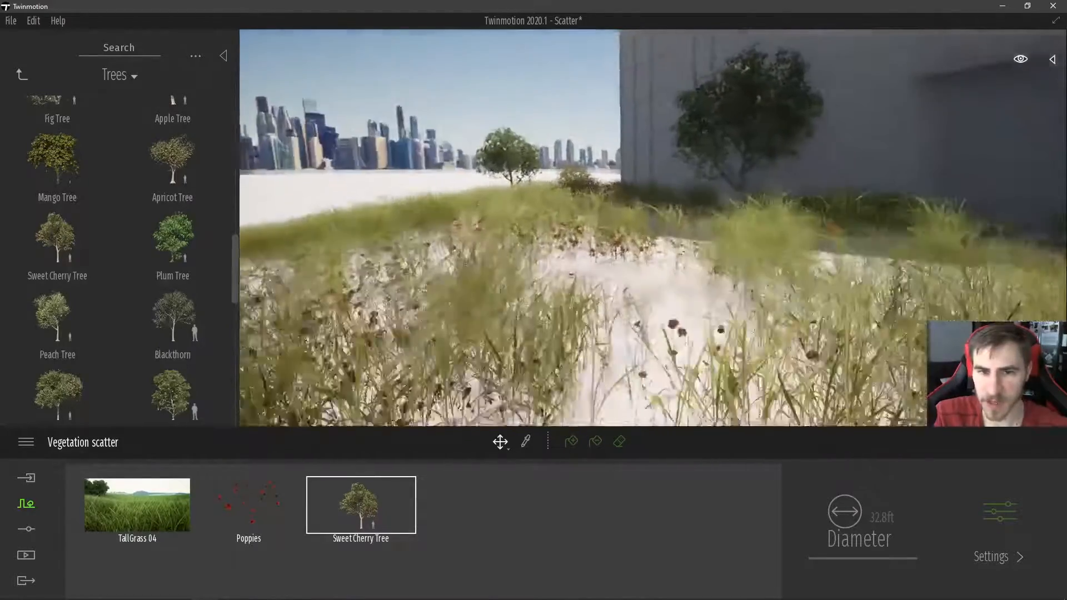
{"action": "left_click", "coordinate": [1020, 59]}
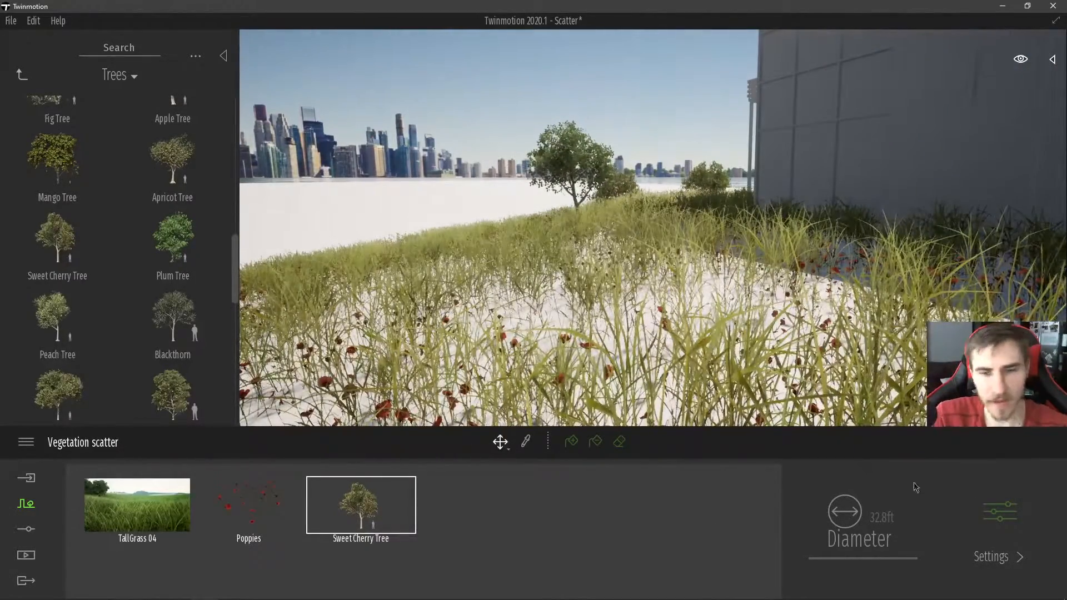
{"action": "left_click", "coordinate": [136, 504]}
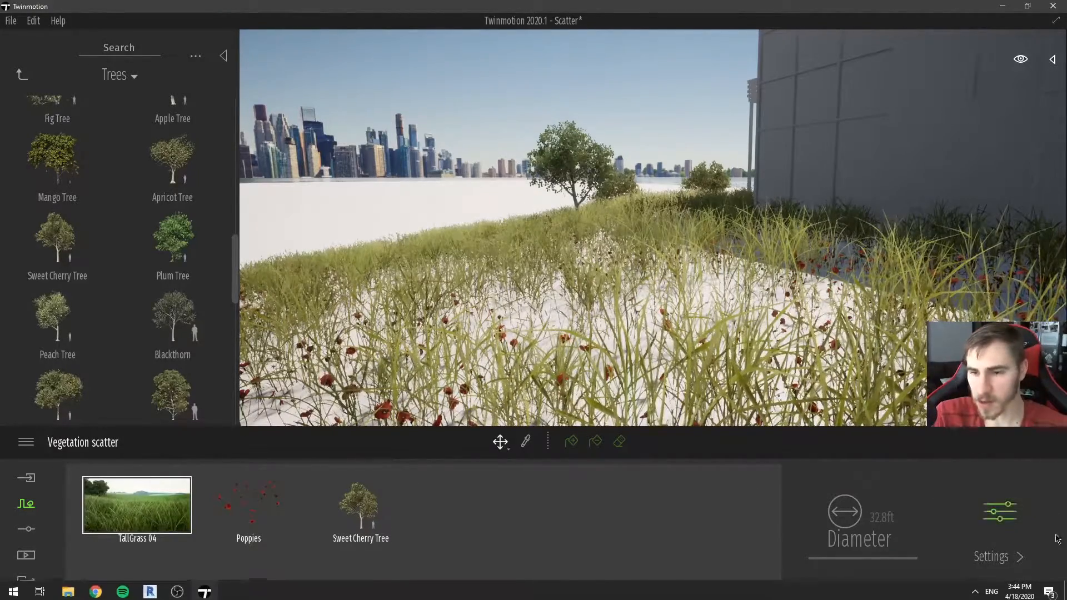
Edit TallGrass 04: size 41%, try a tint colour, and turn wind on
{"action": "double_click", "coordinate": [137, 504]}
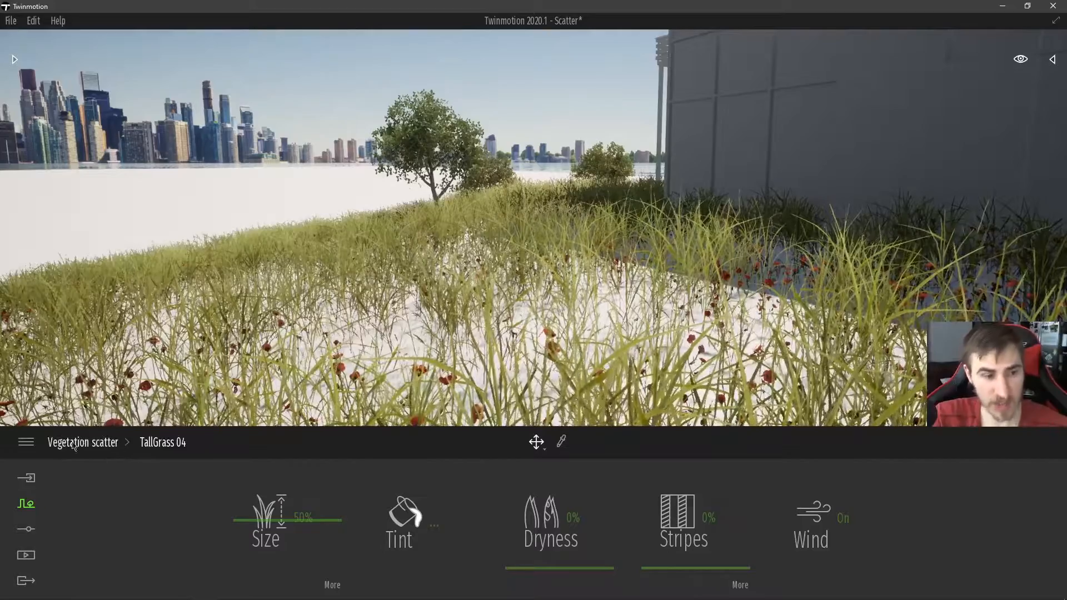
{"action": "mouse_move", "coordinate": [198, 450]}
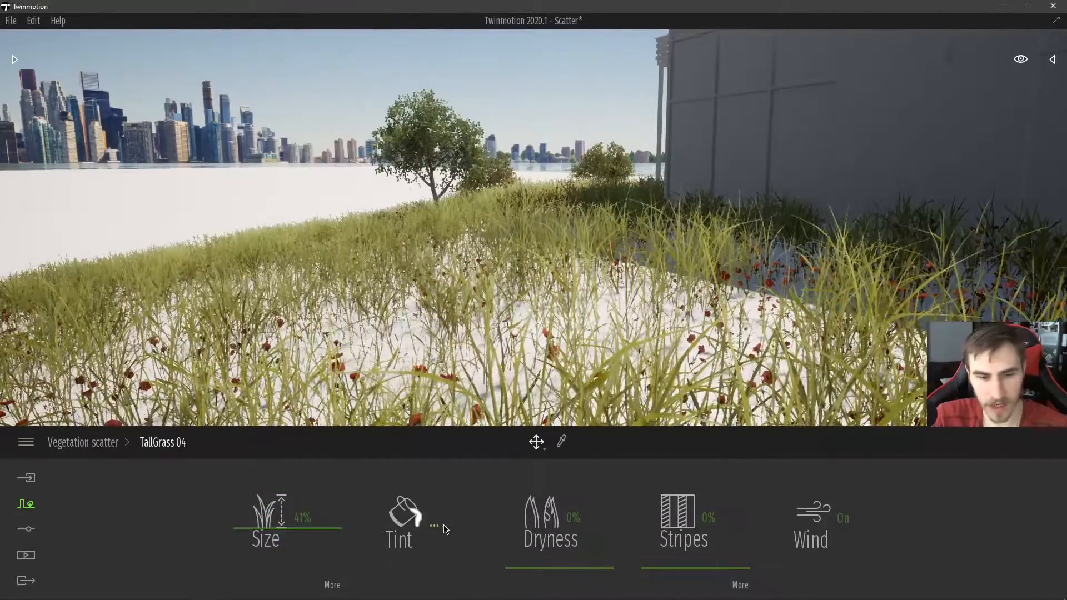
{"action": "left_click", "coordinate": [400, 513]}
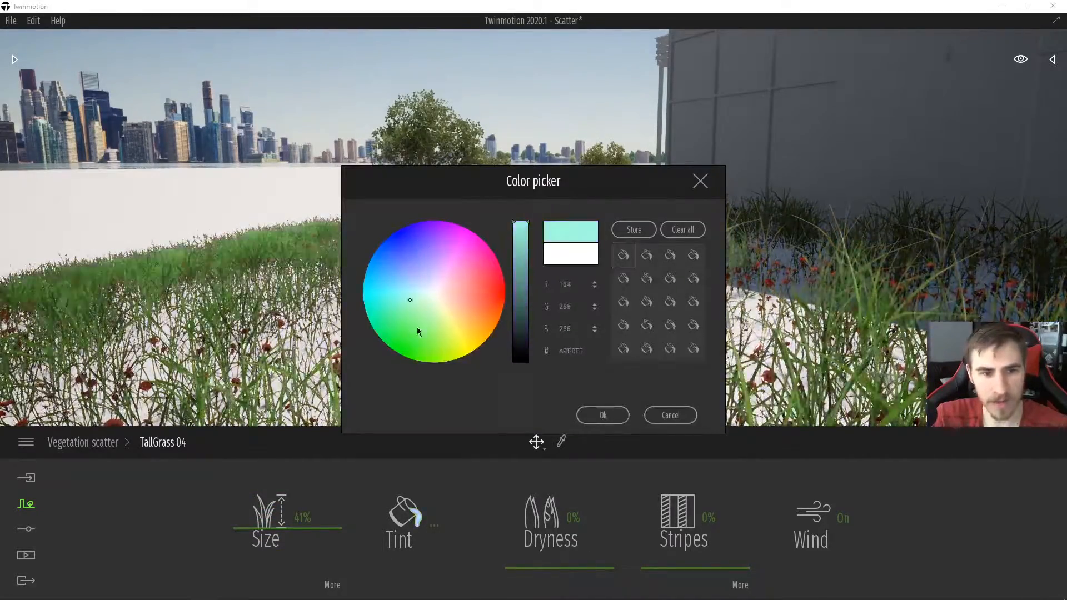
{"action": "left_click", "coordinate": [429, 284]}
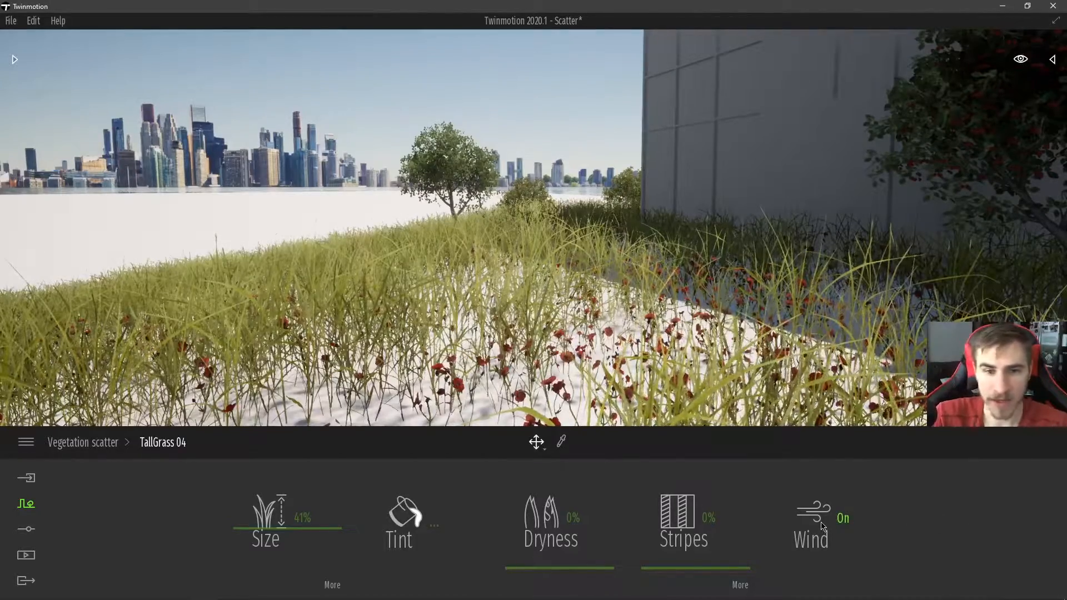
{"action": "left_click", "coordinate": [841, 518]}
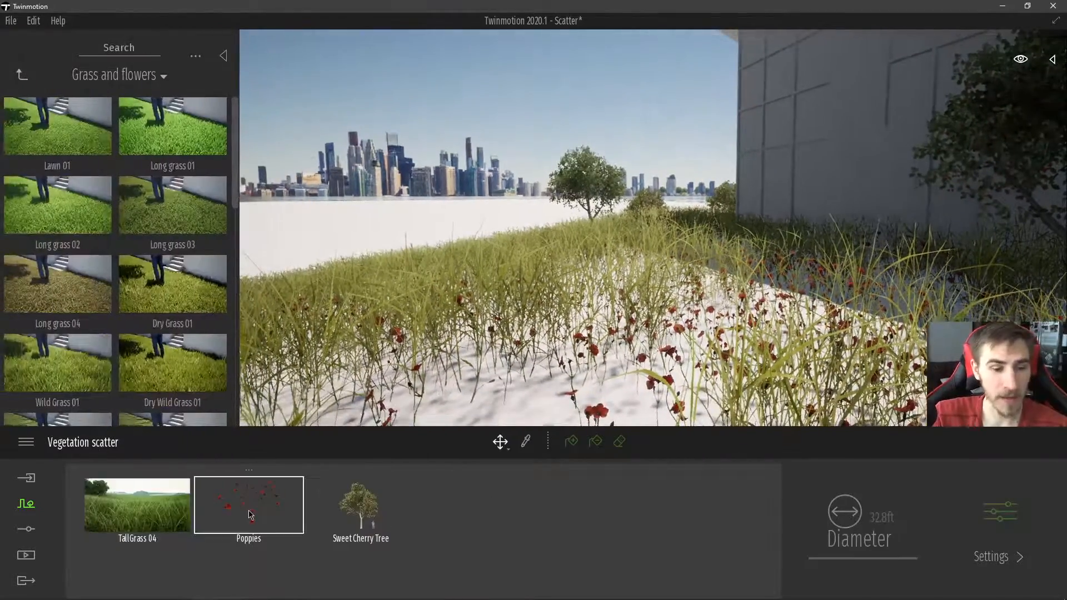
Adjust the Poppies wind setting, return to the scatter list and exit to the scene graph
{"action": "double_click", "coordinate": [248, 505]}
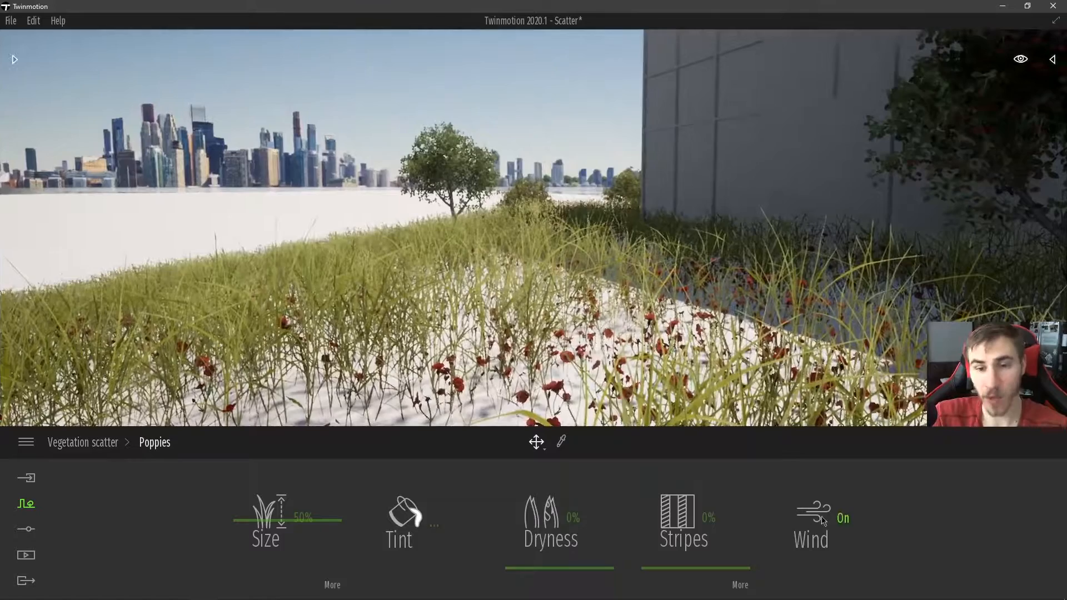
{"action": "left_click", "coordinate": [811, 517]}
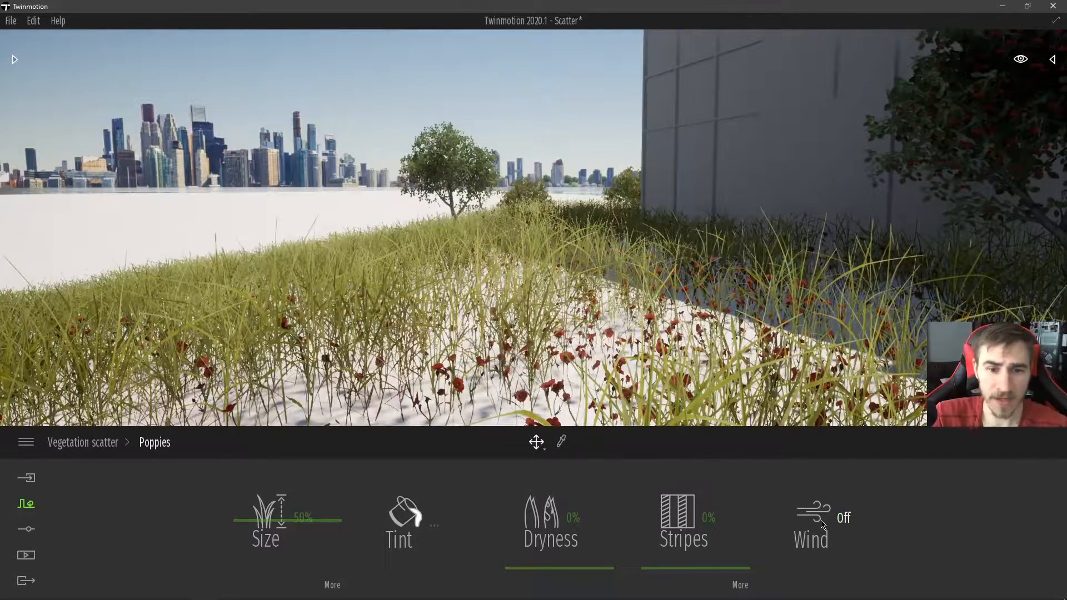
{"action": "left_click", "coordinate": [843, 518]}
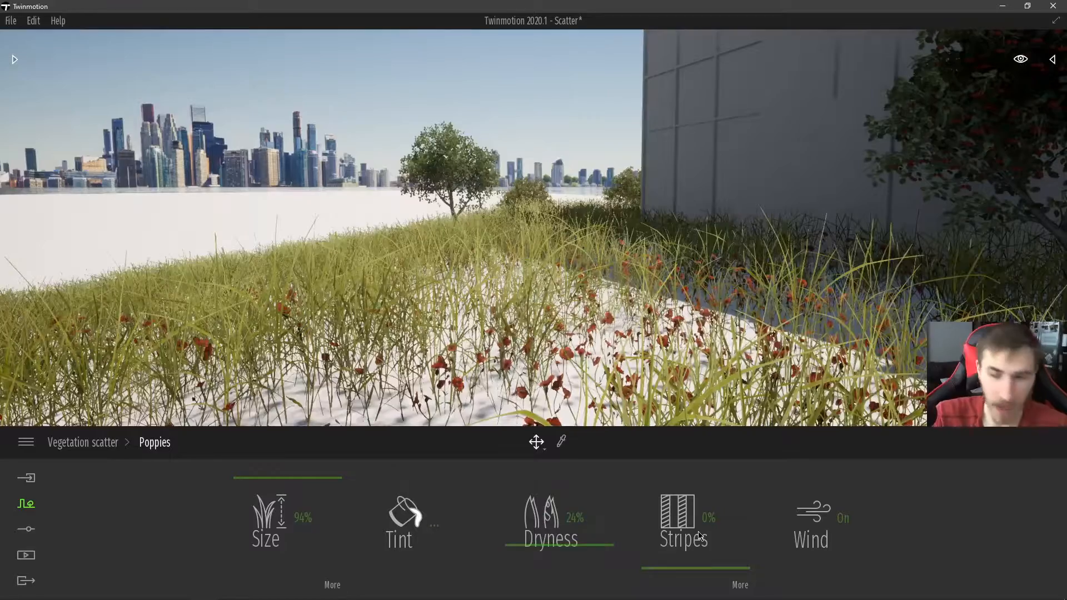
{"action": "left_click", "coordinate": [82, 441]}
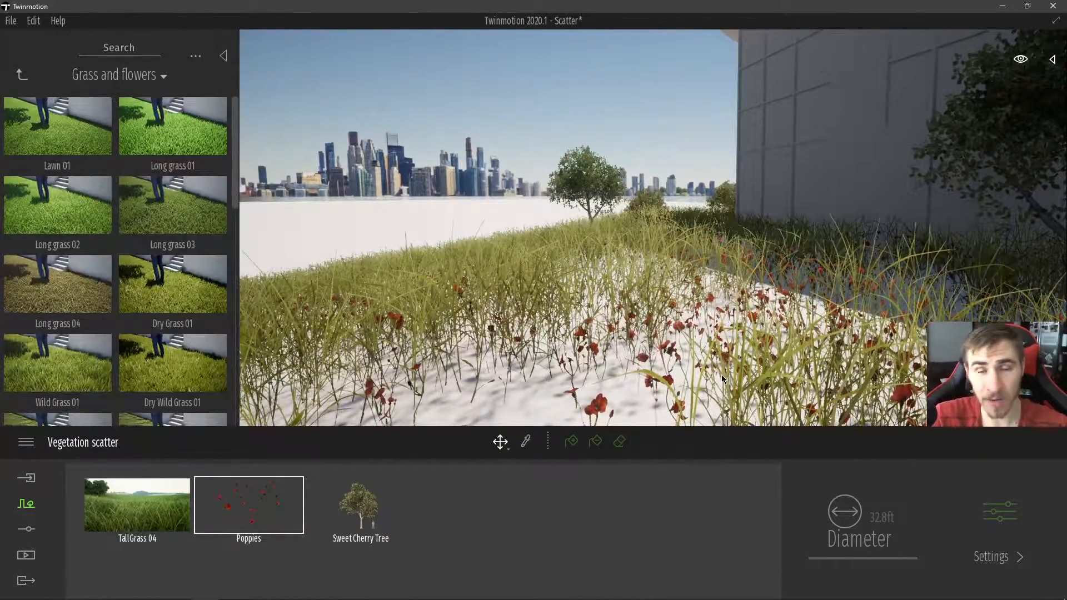
{"action": "left_click", "coordinate": [1050, 58]}
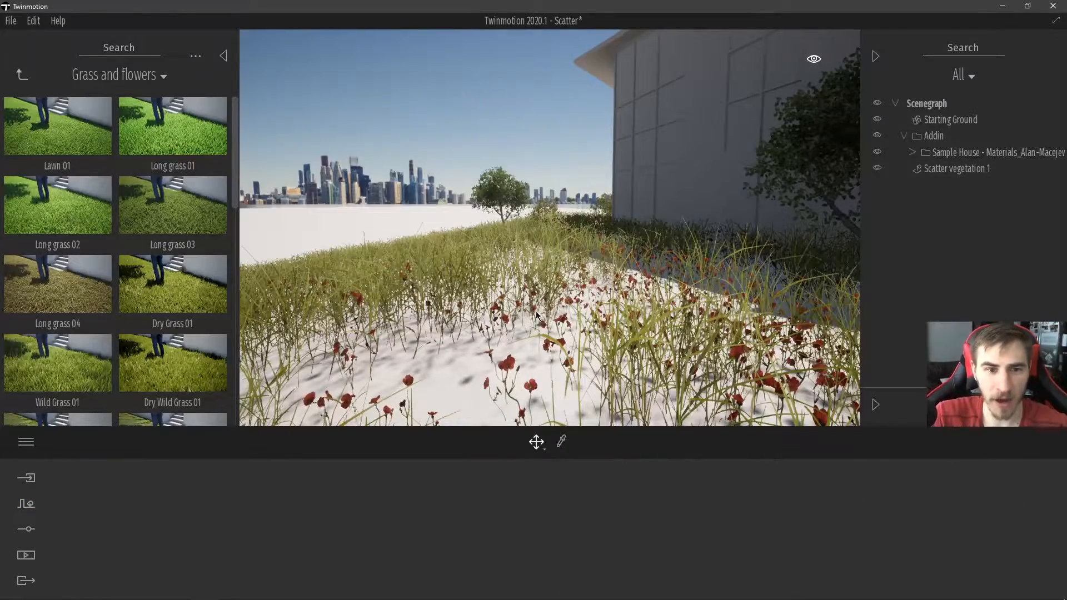
Review the TallGrass 04 and Sweet Cherry Tree scatter layers, then leave scatter editing
{"action": "left_click", "coordinate": [223, 56]}
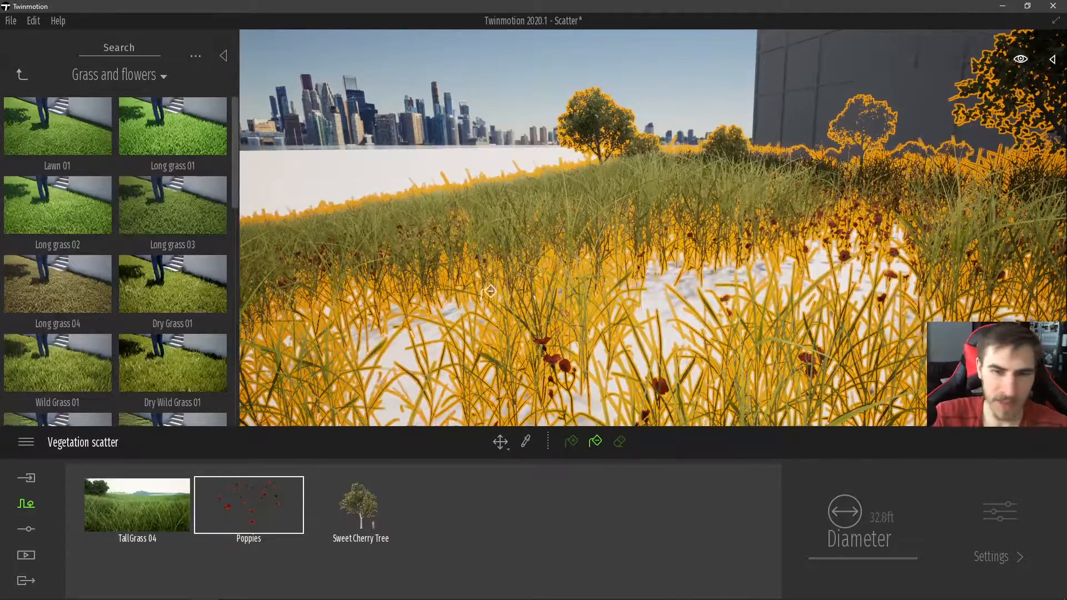
{"action": "left_click", "coordinate": [137, 504]}
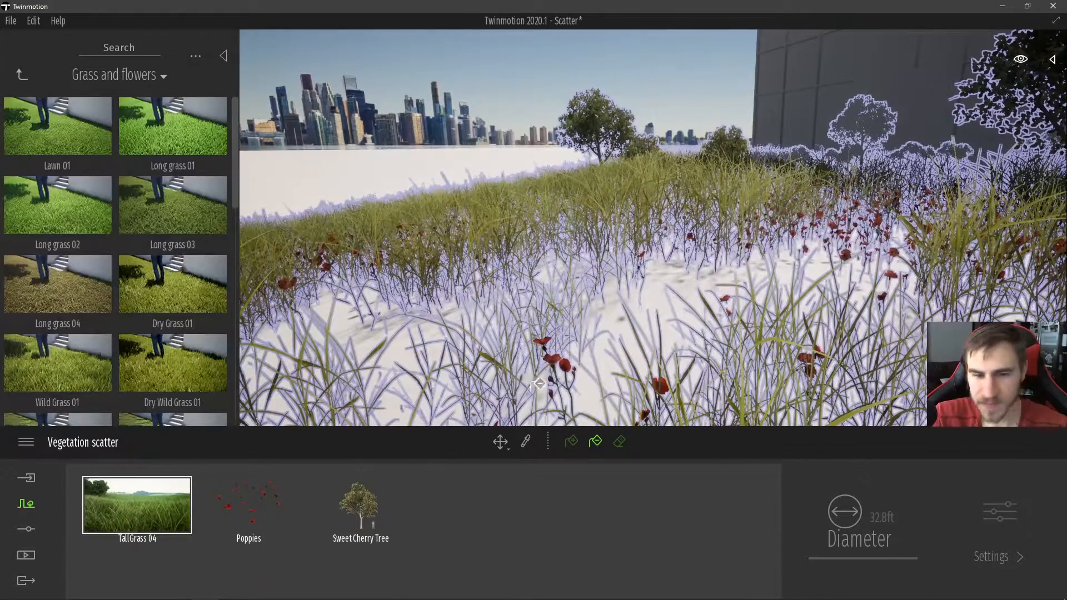
{"action": "left_click", "coordinate": [360, 505]}
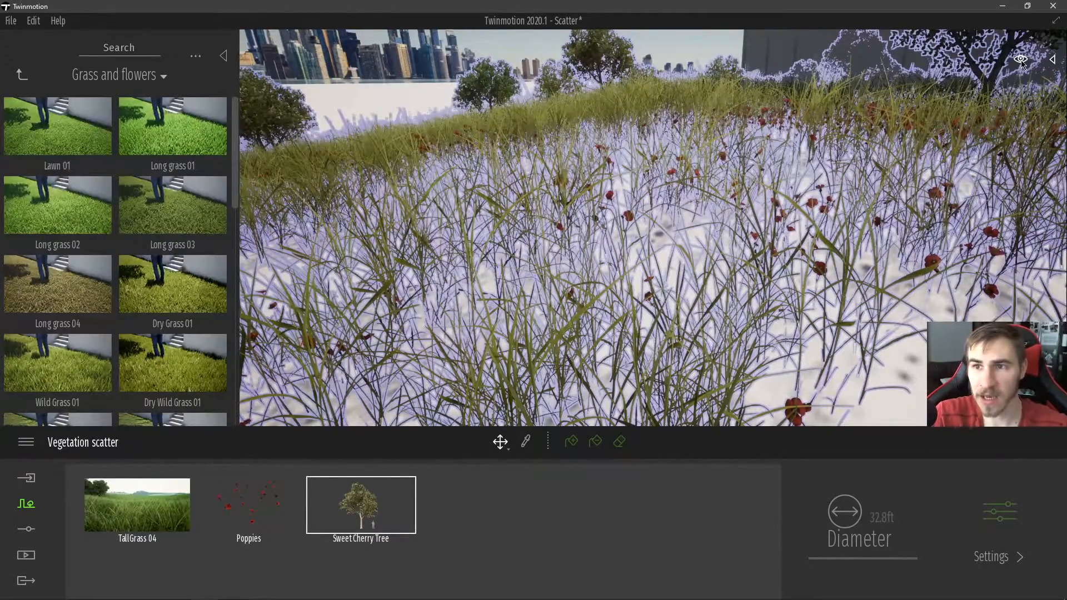
{"action": "left_click", "coordinate": [1020, 59]}
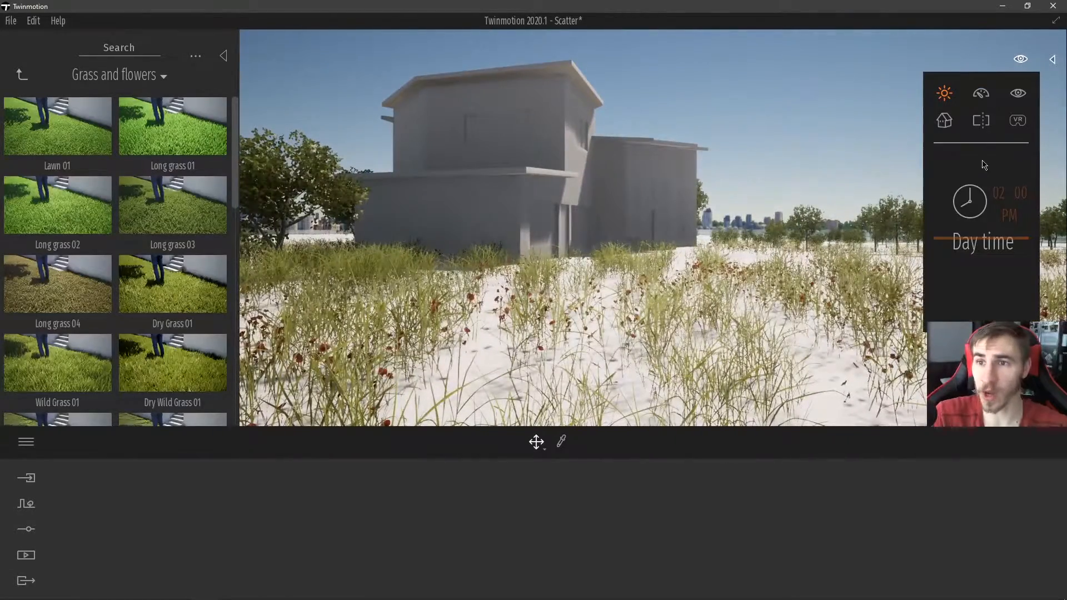
Dismiss the time-of-day panel and hide the asset library for an overhead view
{"action": "left_click", "coordinate": [1019, 93]}
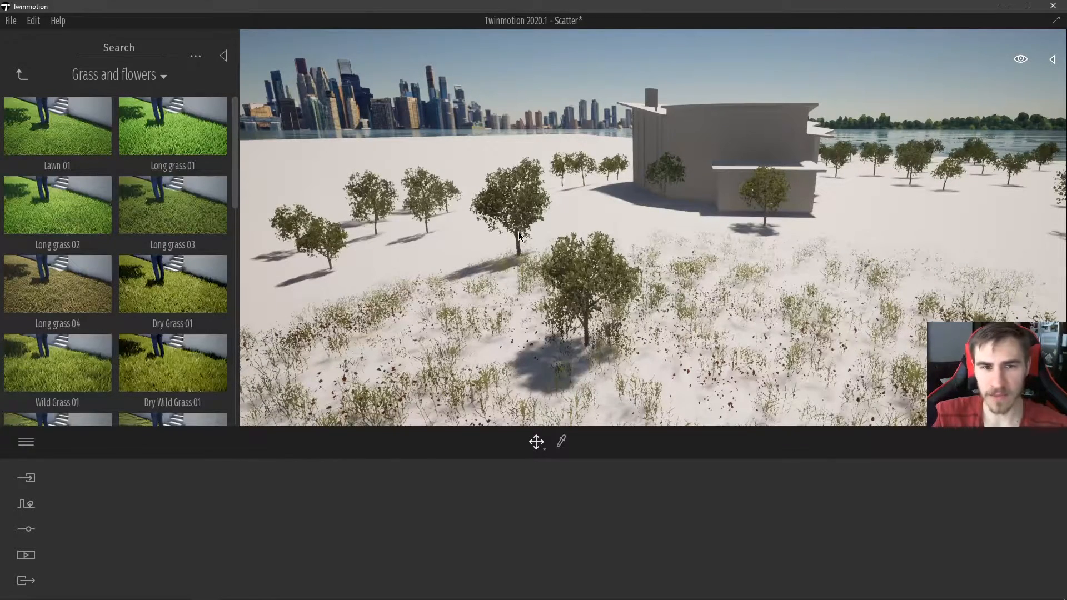
{"action": "mouse_move", "coordinate": [556, 227]}
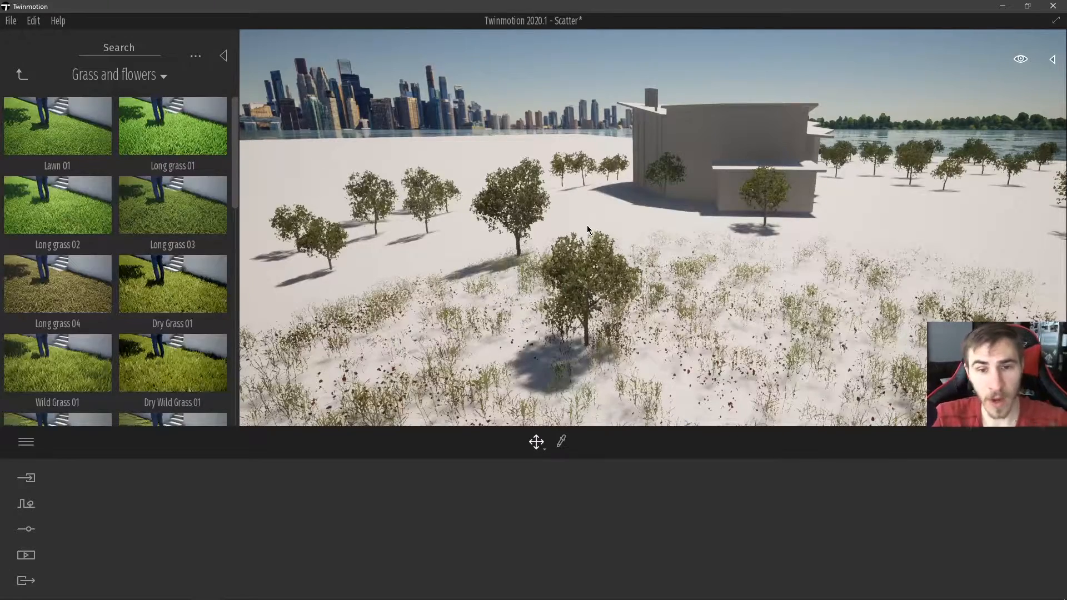
{"action": "left_click", "coordinate": [223, 55]}
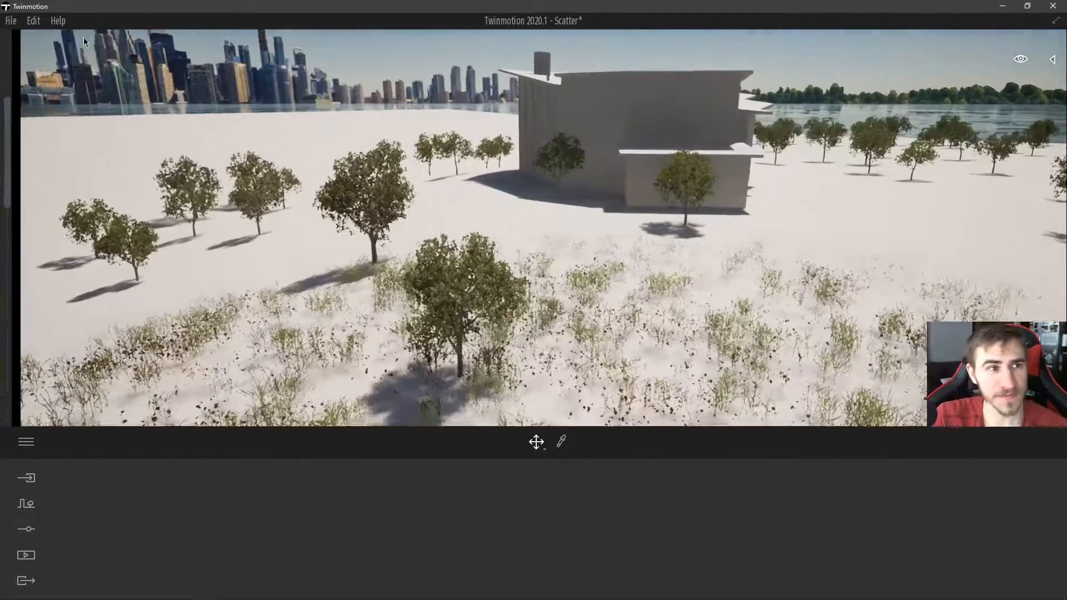
Set the Fading of grass preference to Far in Preferences
{"action": "left_click", "coordinate": [33, 20]}
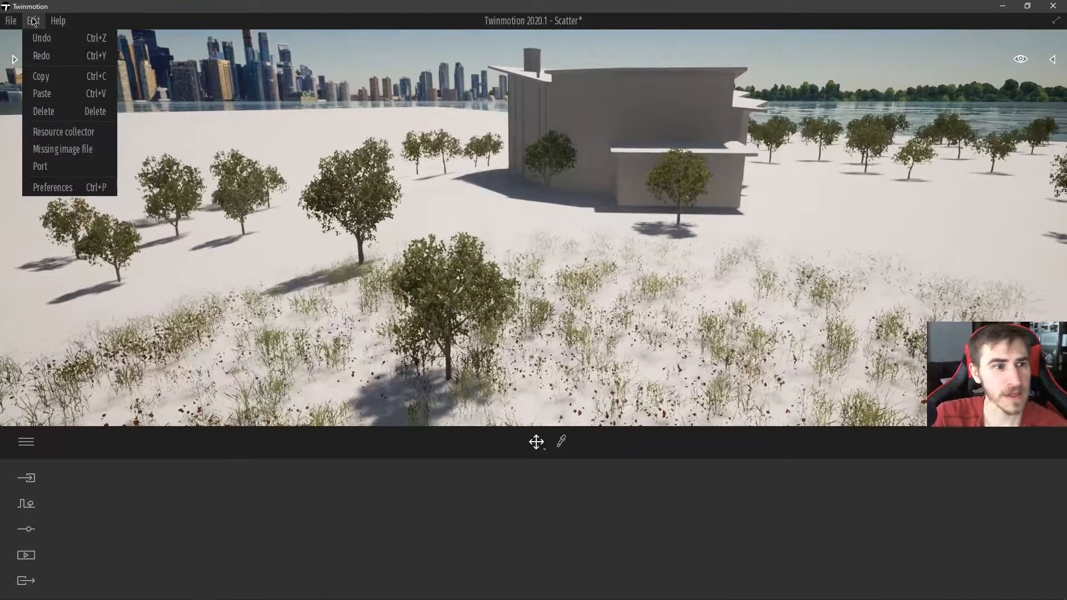
{"action": "left_click", "coordinate": [53, 186]}
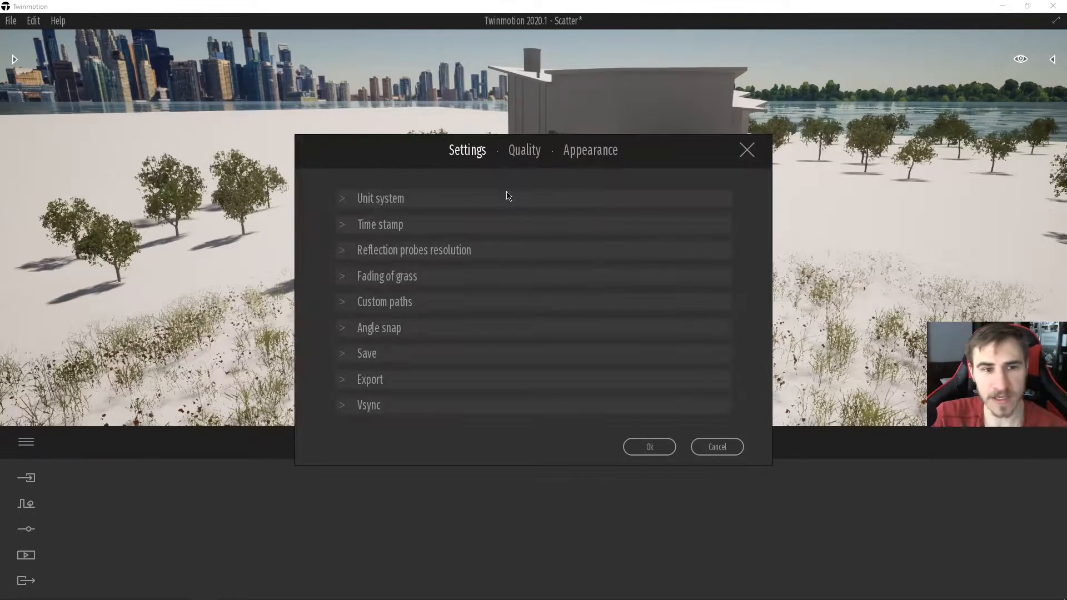
{"action": "left_click", "coordinate": [343, 276]}
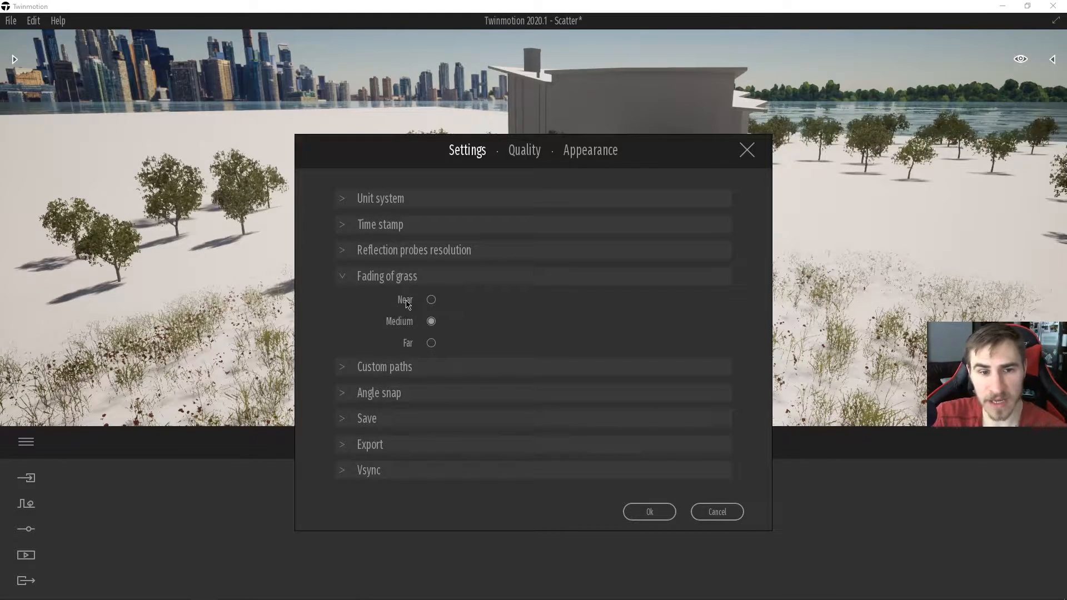
{"action": "mouse_move", "coordinate": [442, 348]}
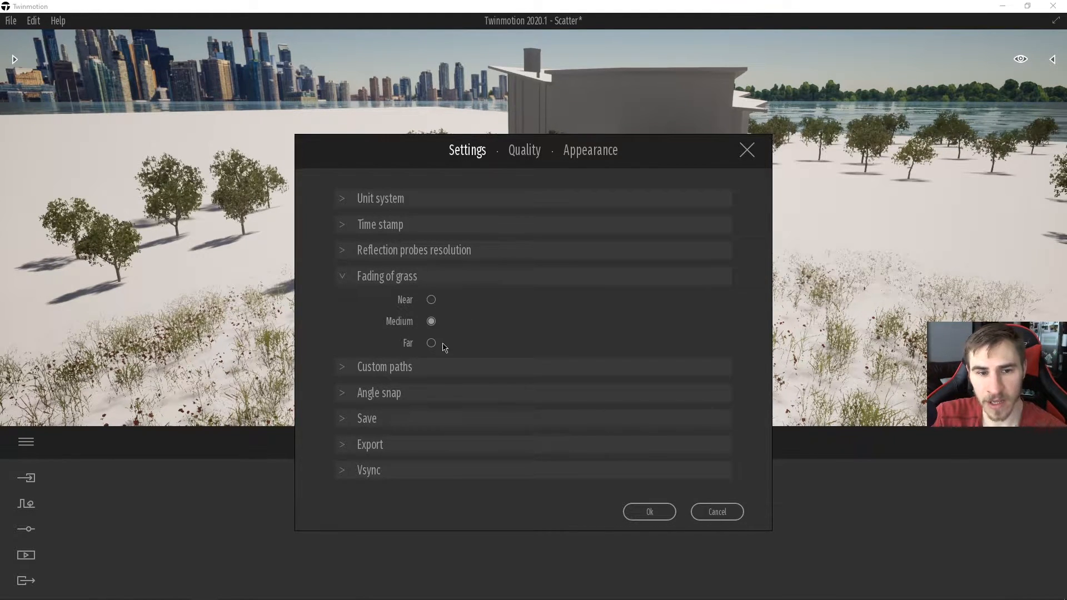
{"action": "left_click", "coordinate": [647, 511]}
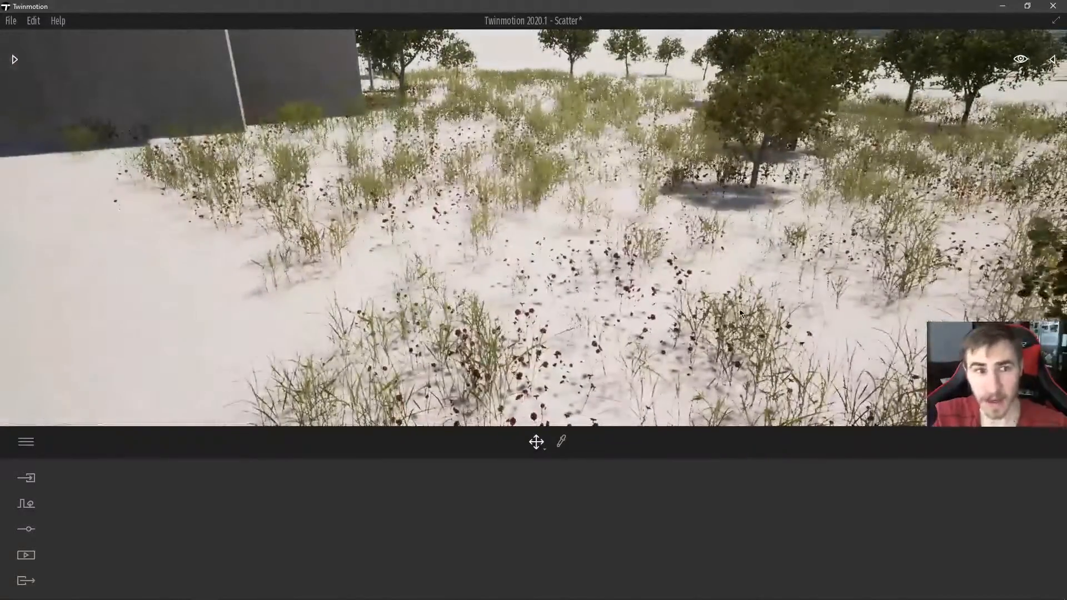
{"action": "left_click_drag", "start_coordinate": [534, 237], "coordinate": [533, 136]}
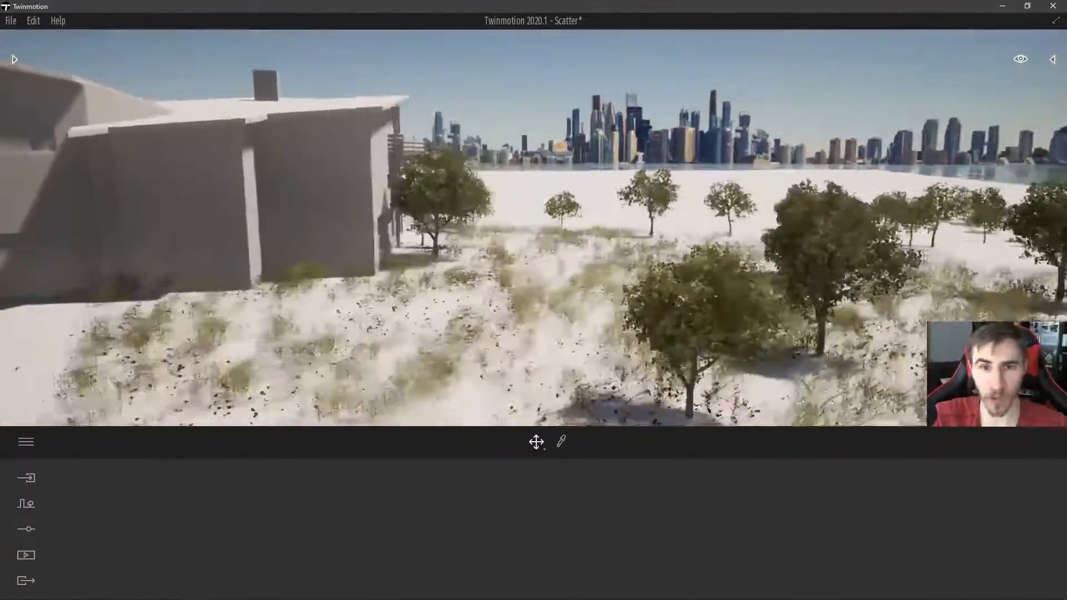